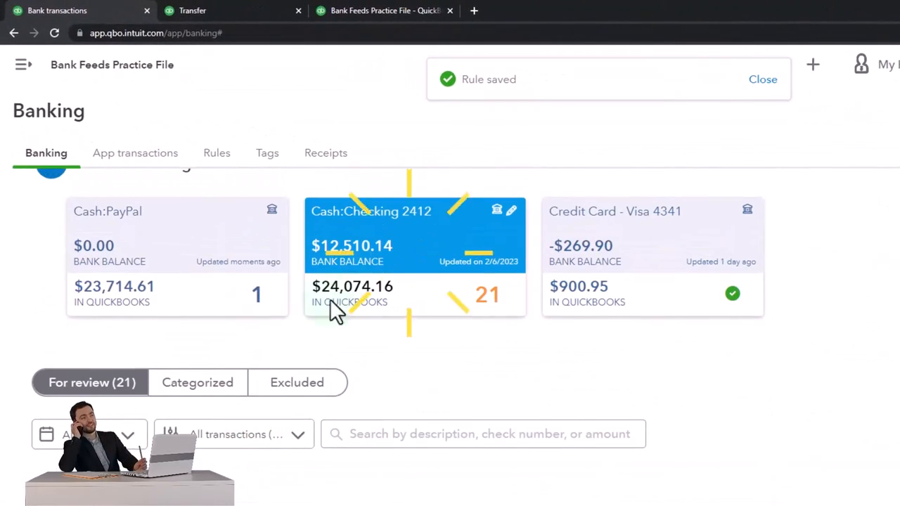
Categorize the $20,000 PayPal transfer in the checking feed to the Cash:PayPal account.
{"action": "scroll", "scroll_direction": "down", "scroll_amount": 3}
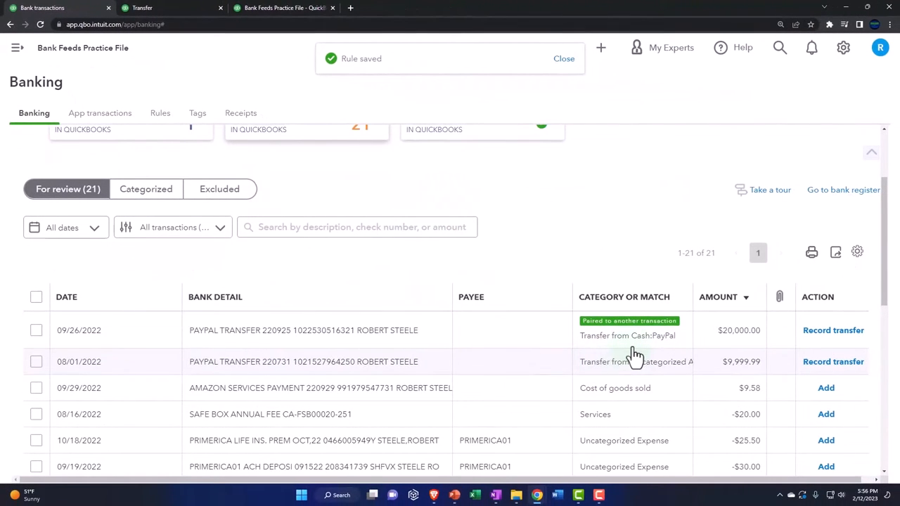
{"action": "left_click", "coordinate": [627, 335]}
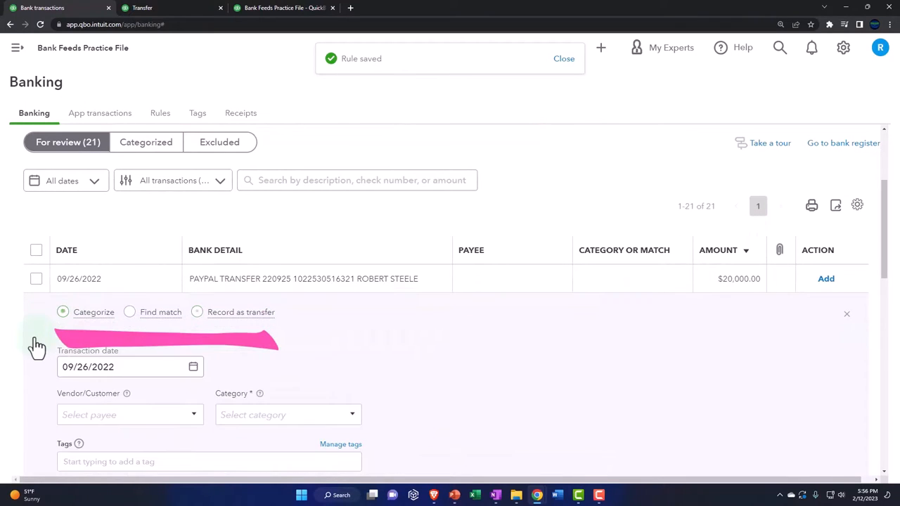
{"action": "scroll", "scroll_direction": "down", "scroll_amount": 3}
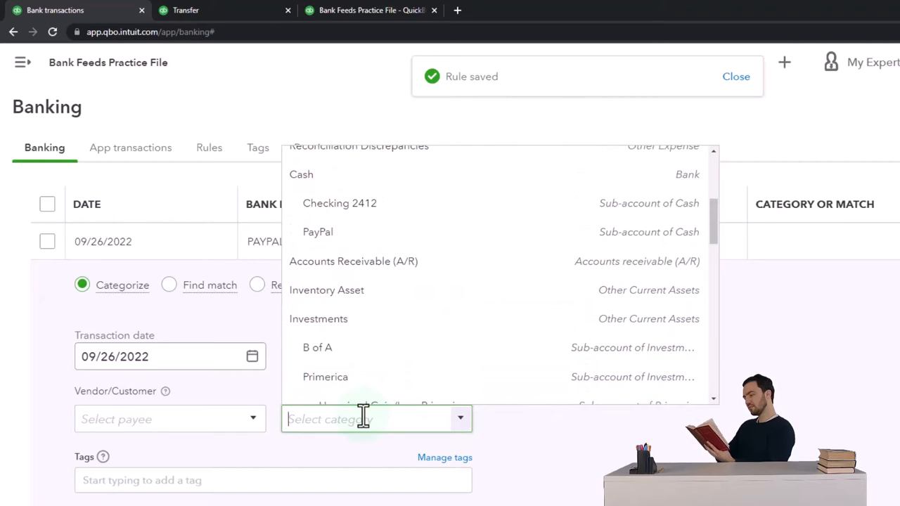
{"action": "type", "text": "pa"}
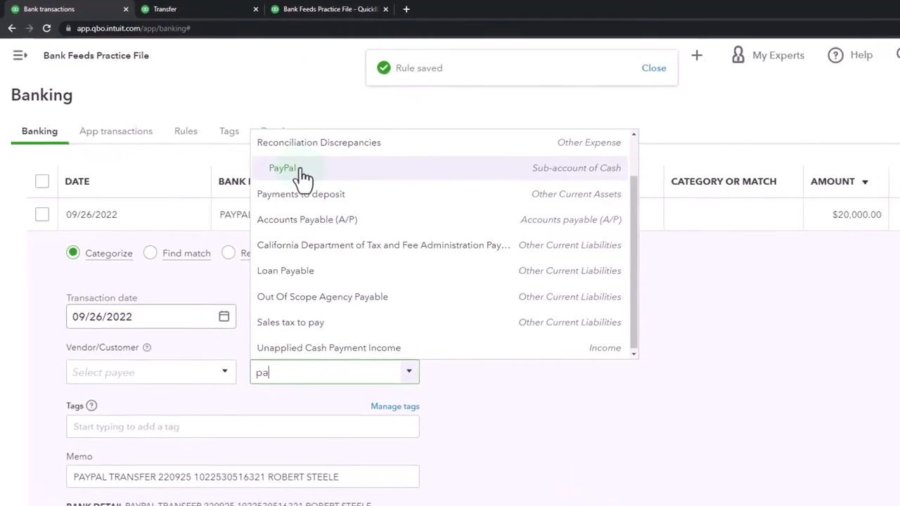
{"action": "left_click", "coordinate": [284, 169]}
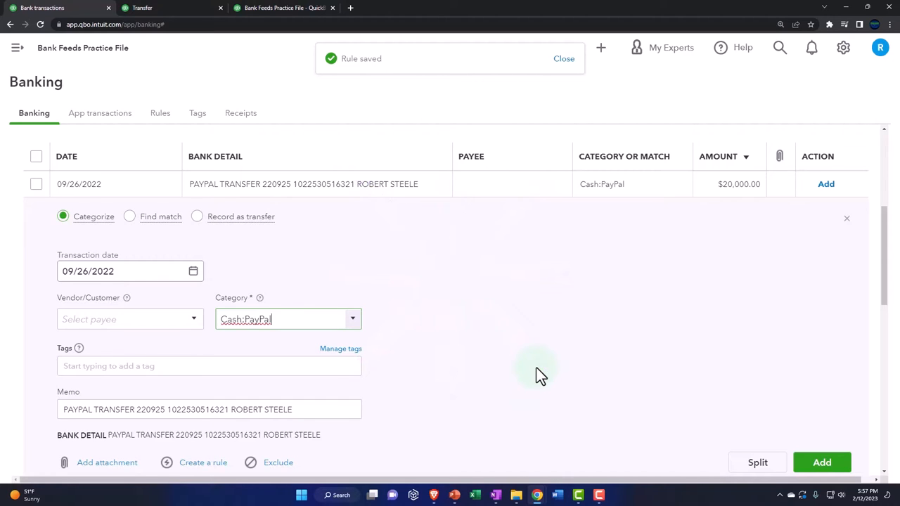
{"action": "scroll", "scroll_direction": "down", "scroll_amount": 3}
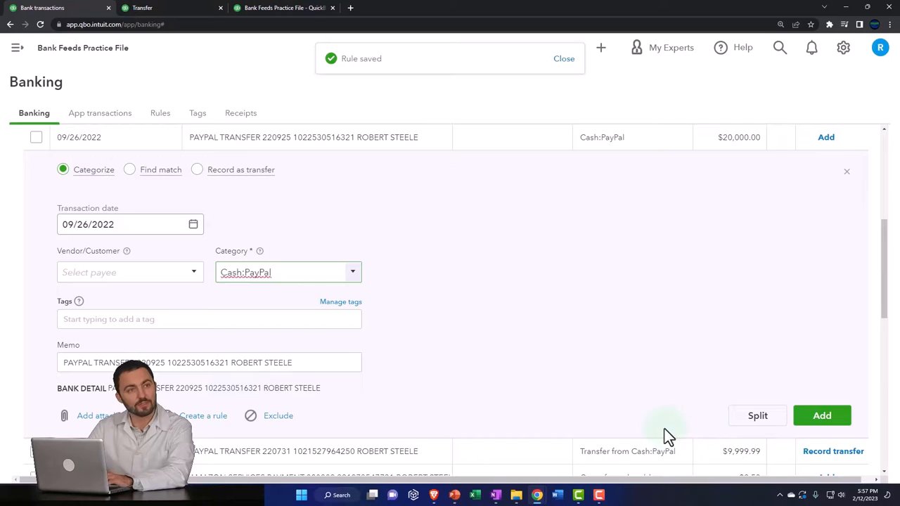
Add the PayPal-categorized transfer and match the -$20,000 PayPal withdrawal to its deposit.
{"action": "left_click", "coordinate": [821, 416]}
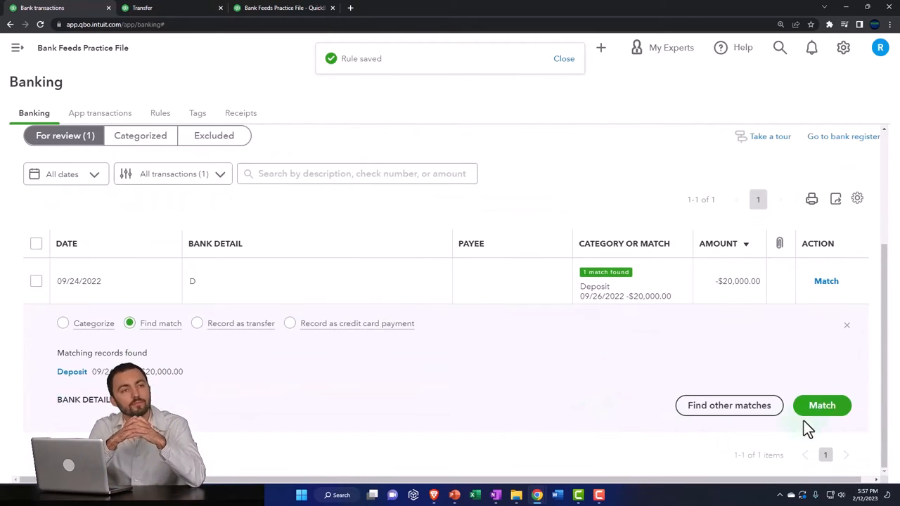
{"action": "mouse_move", "coordinate": [821, 405]}
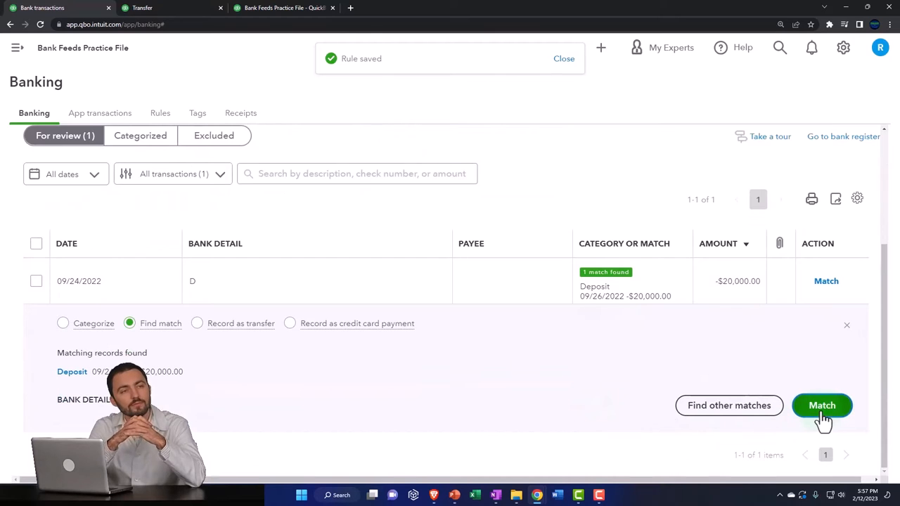
{"action": "left_click", "coordinate": [821, 405]}
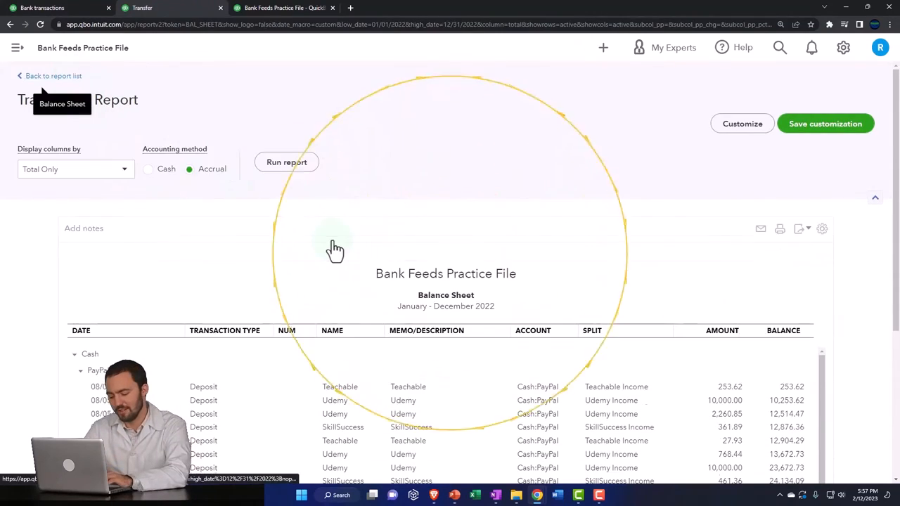
Drill into the Checking 2412 balance of 44,074.16 to view its transaction report.
{"action": "left_click", "coordinate": [287, 162]}
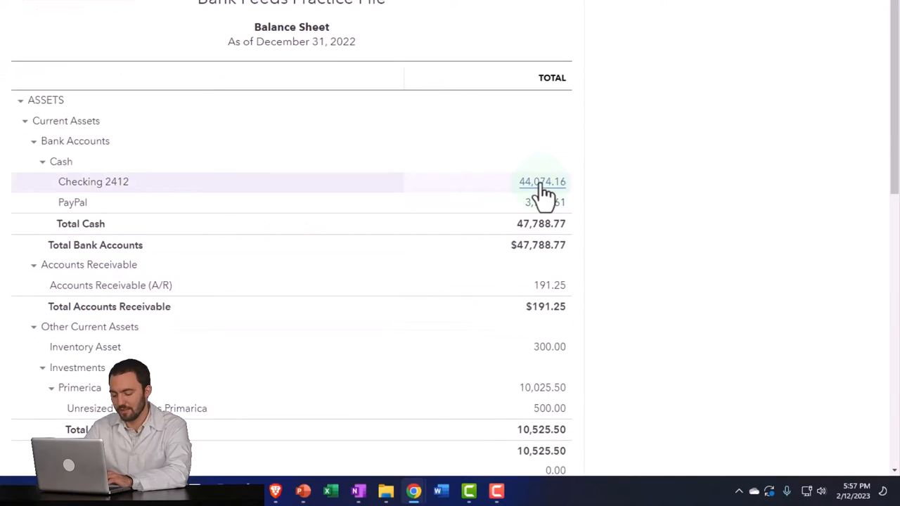
{"action": "left_click", "coordinate": [543, 181]}
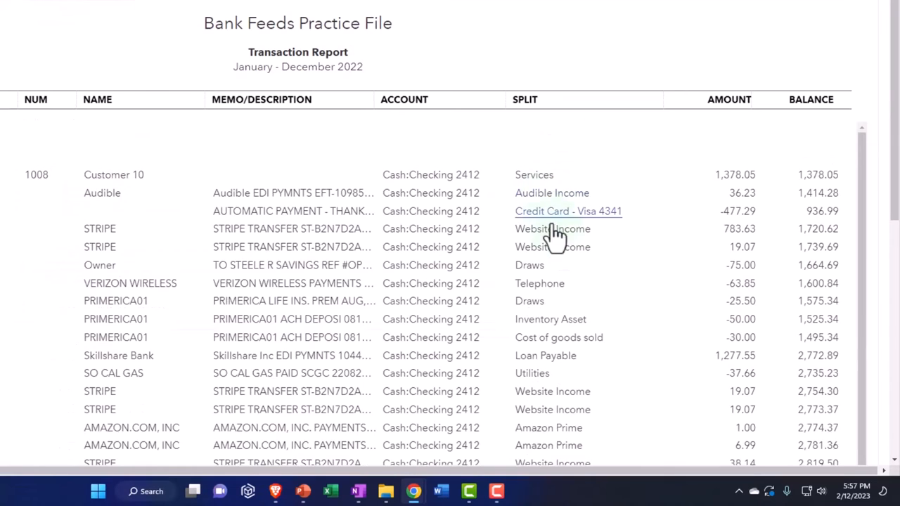
{"action": "scroll", "scroll_direction": "down", "scroll_amount": 3}
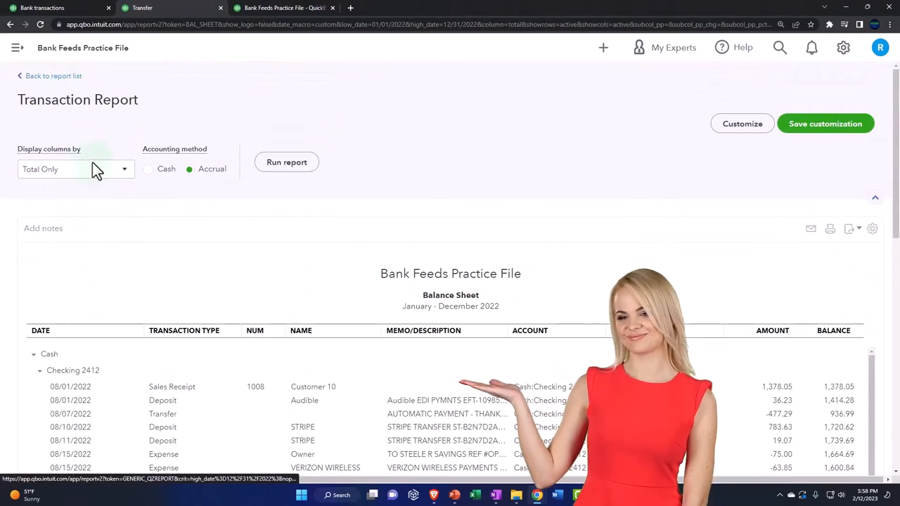
Drill into the PayPal balance to view its -20,000 transfer to Cash:Checking 2412.
{"action": "left_click", "coordinate": [286, 161]}
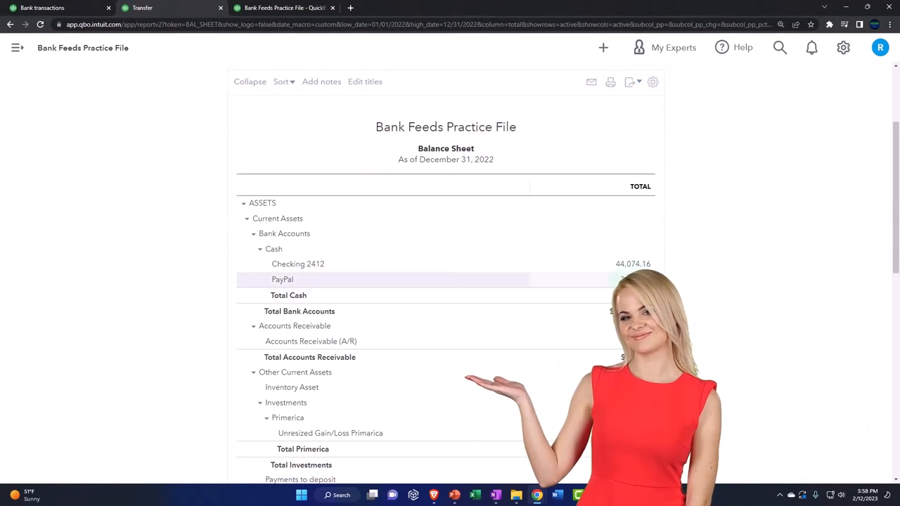
{"action": "left_click", "coordinate": [632, 278]}
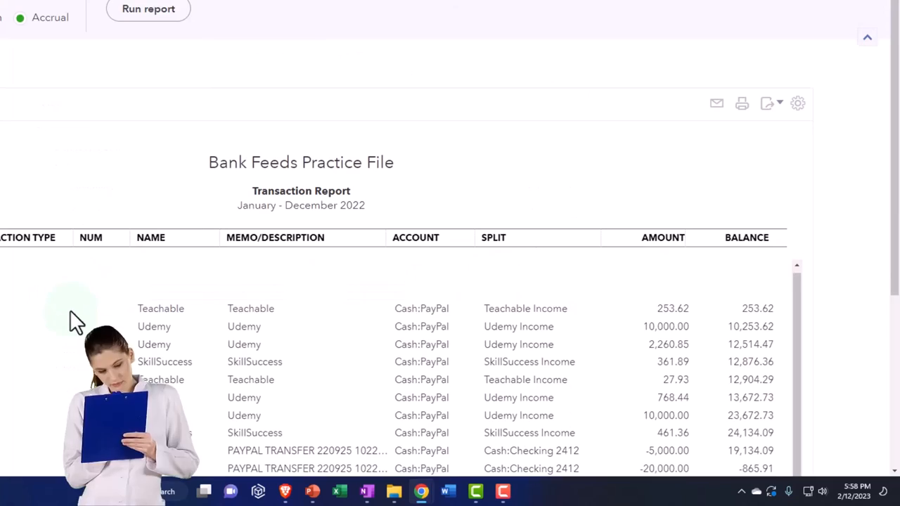
{"action": "scroll", "scroll_direction": "down", "scroll_amount": 3}
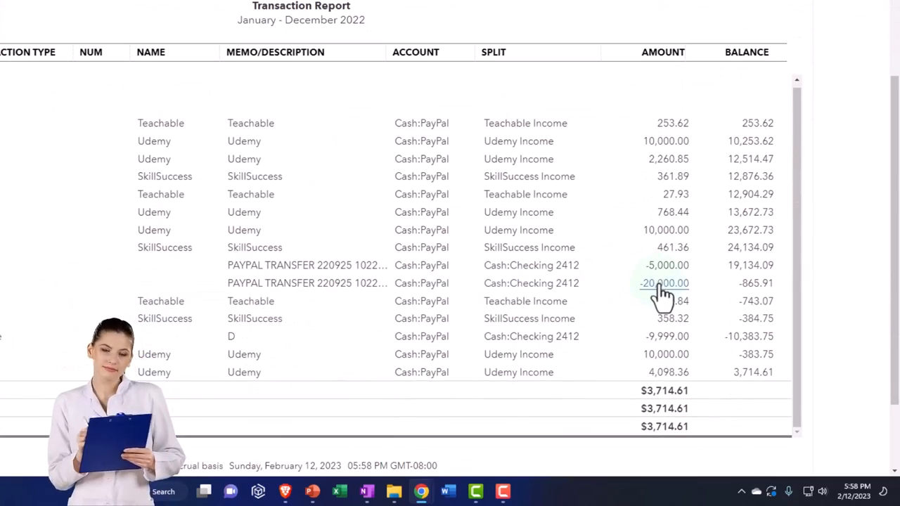